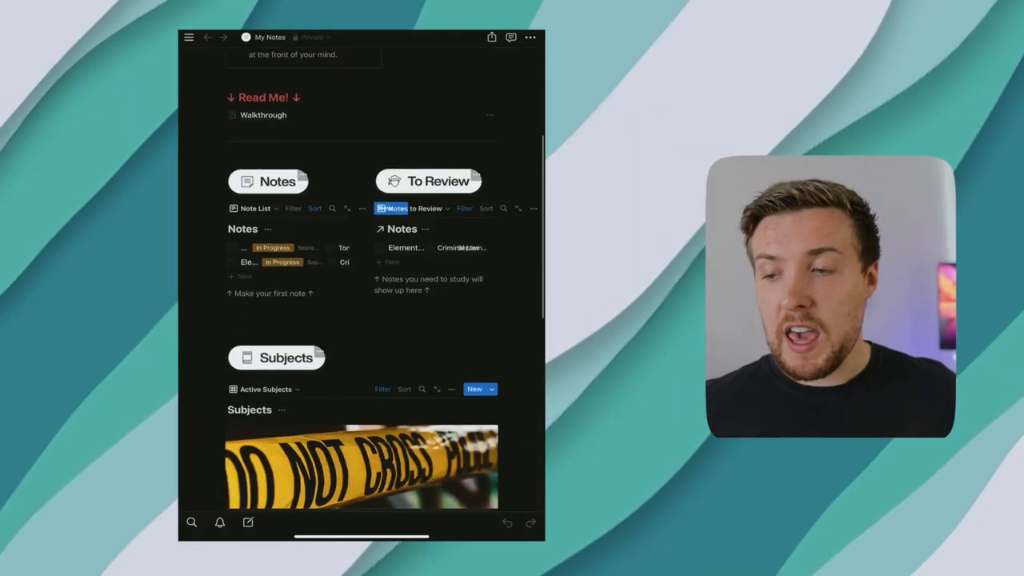
Create a 'Land law' subject page and a 'Leases and licences' note linked to it, marked In Progress.
click(474, 389)
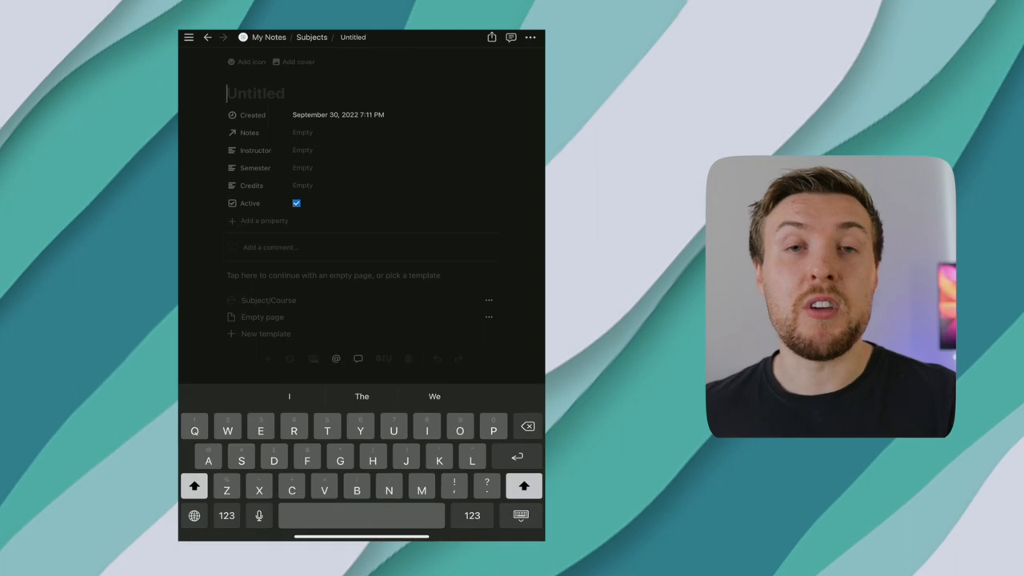
text(Land law)
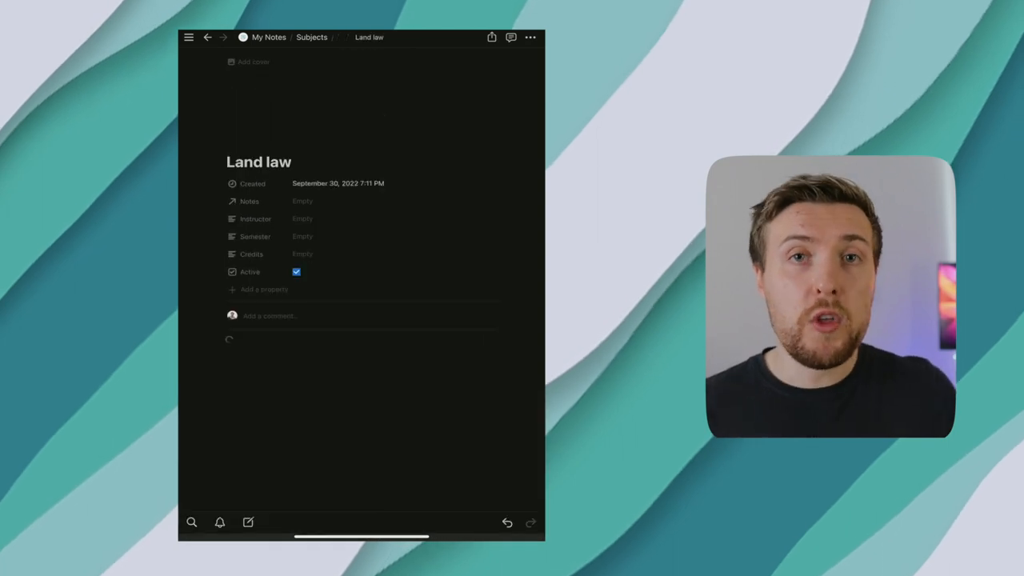
scroll(down, 3)
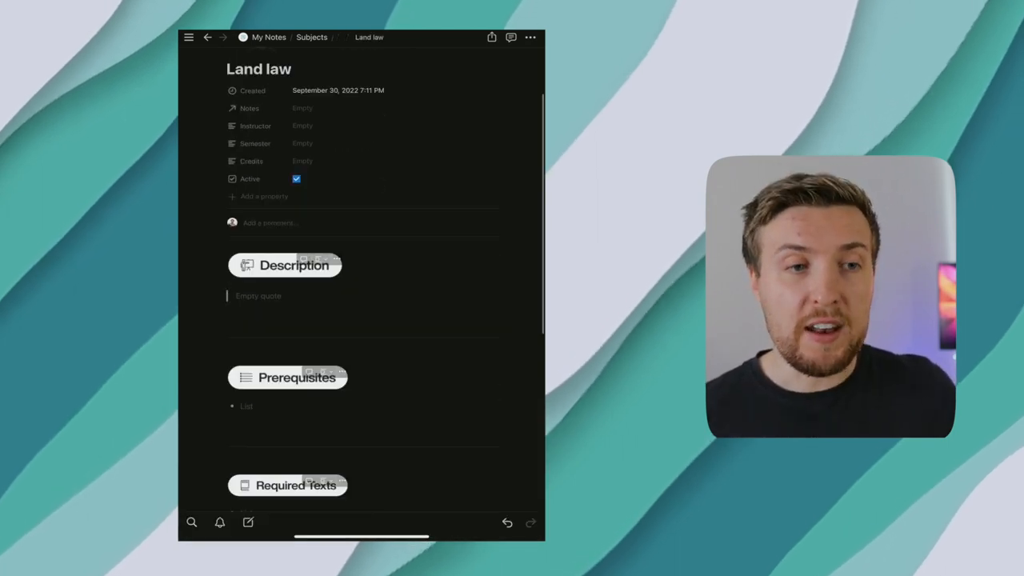
scroll(down, 3)
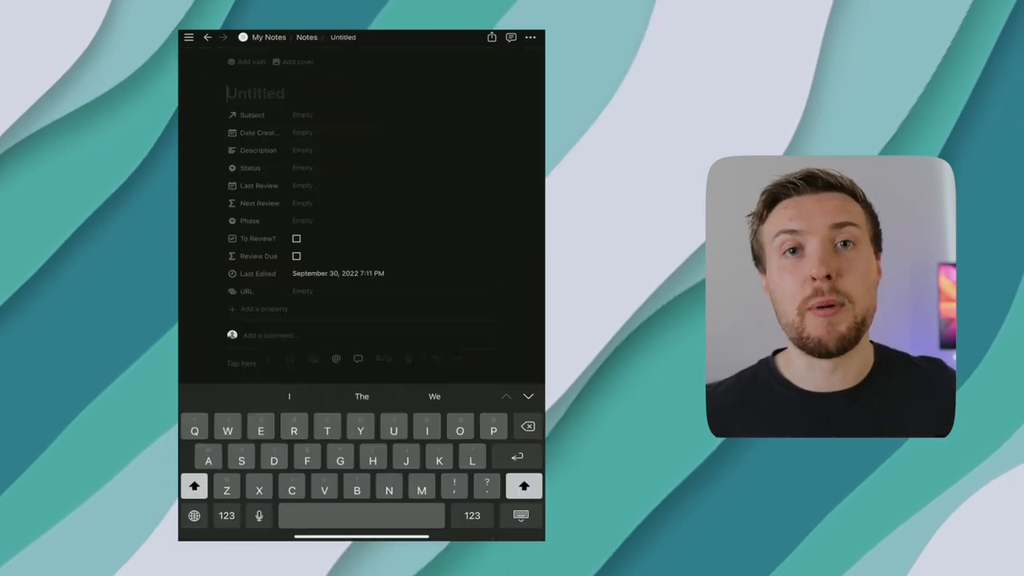
text(Leases and I)
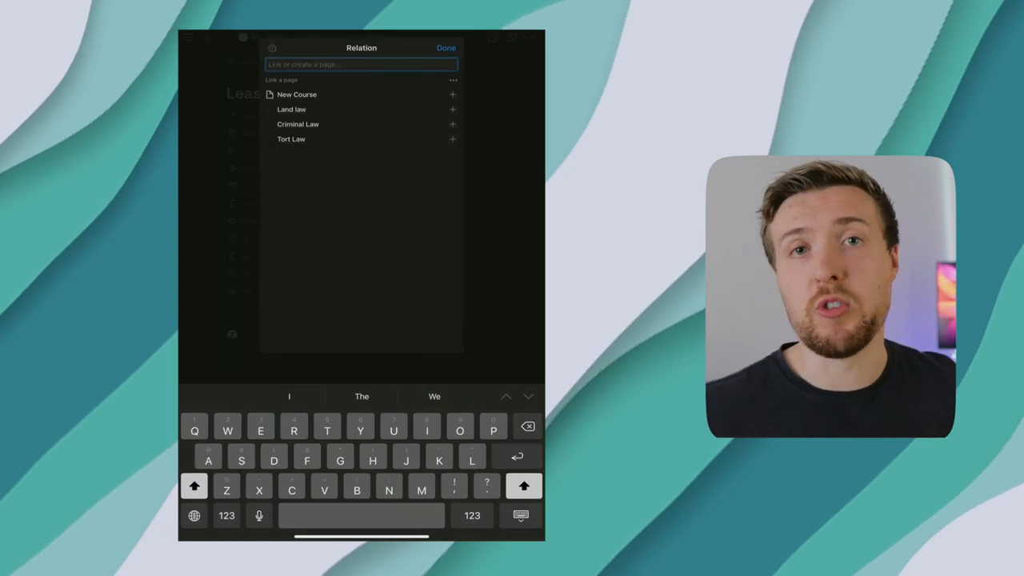
click(446, 48)
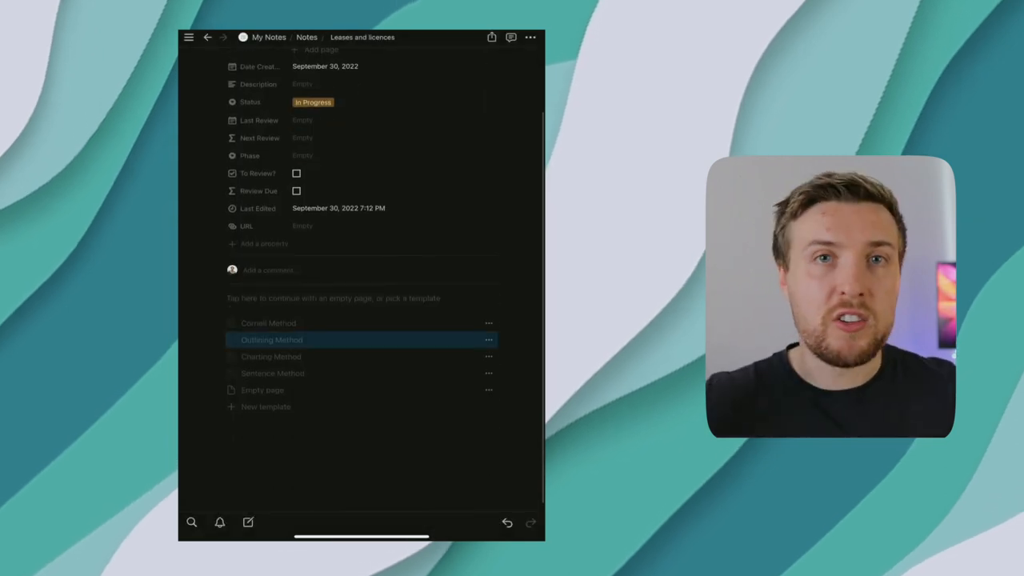
Apply the Outlining Method template and title the first heading 'What is a lease?'.
click(271, 339)
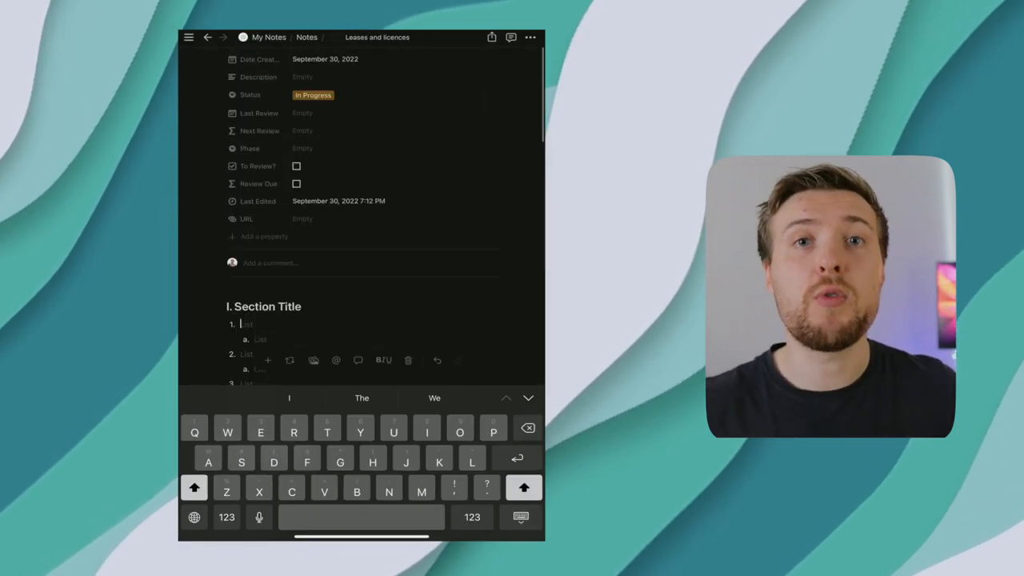
text(What is a)
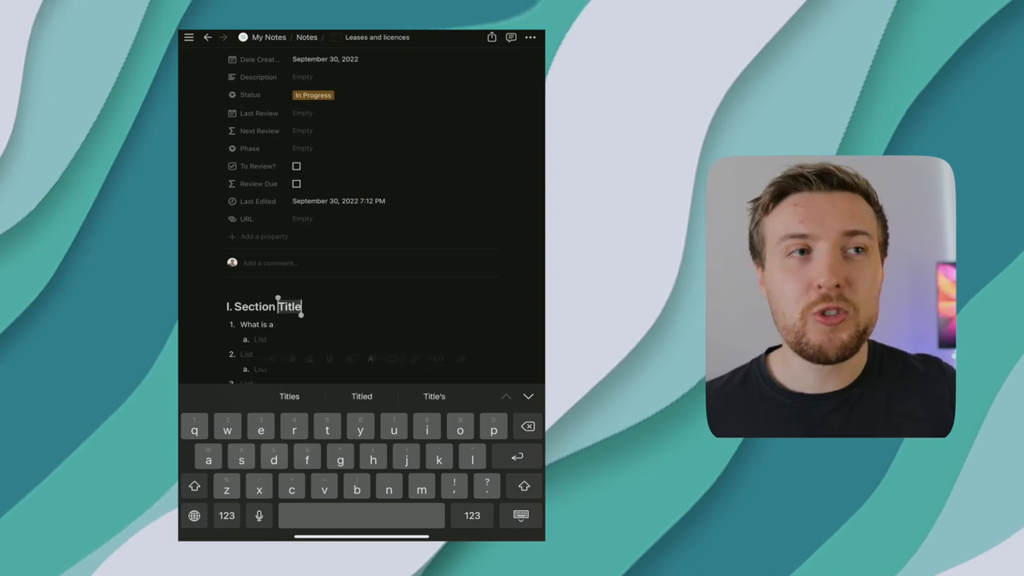
text(What is a le)
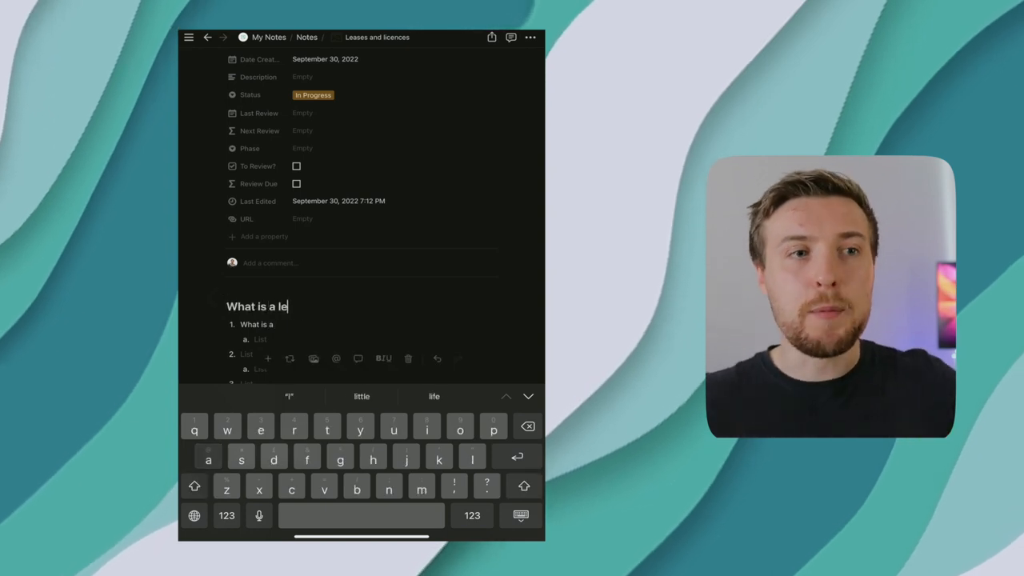
text(ase?)
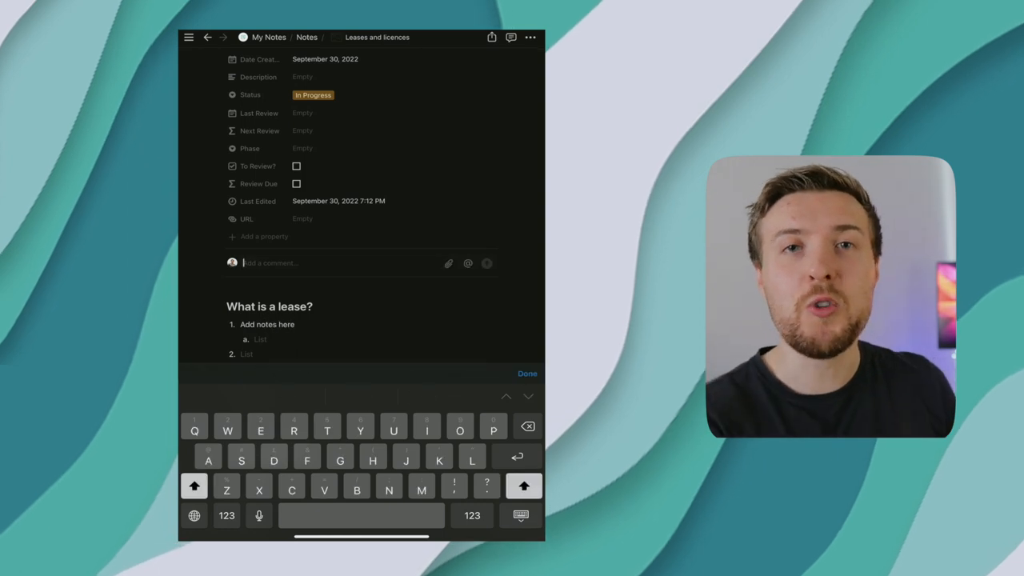
text(I found this topic h)
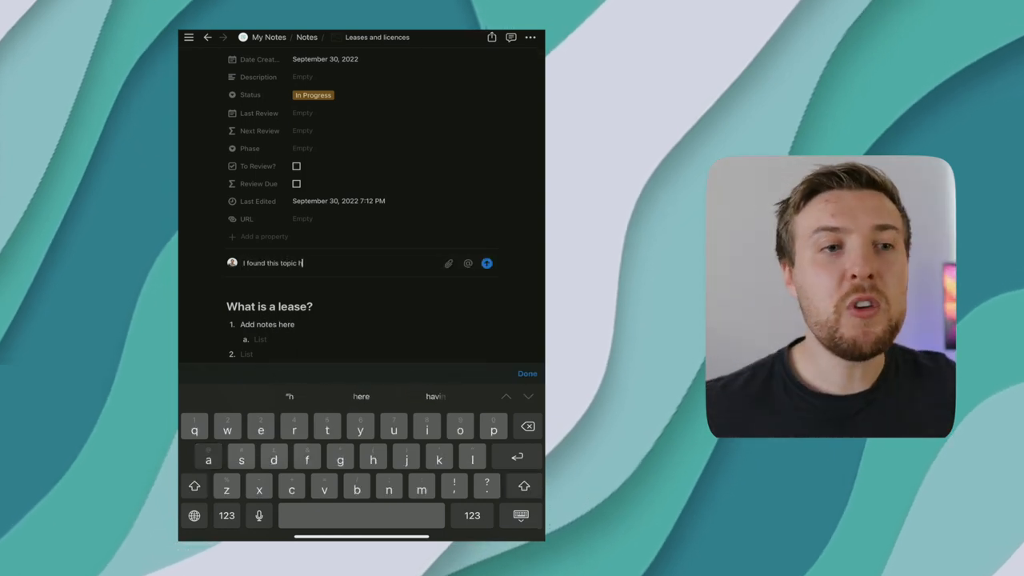
Add an @ link to the Criminal Law page beneath the heading.
click(325, 59)
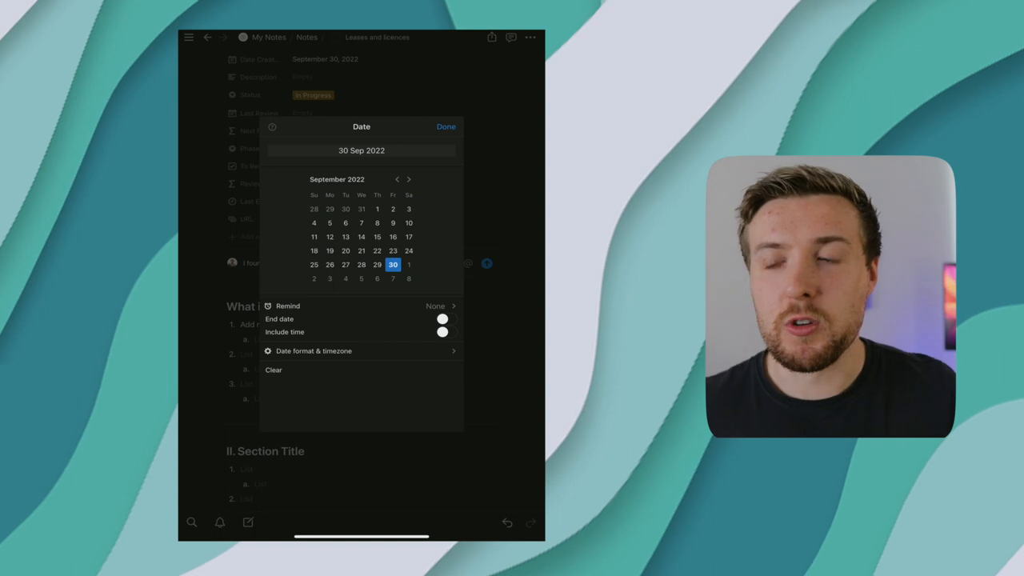
click(446, 126)
text(/)
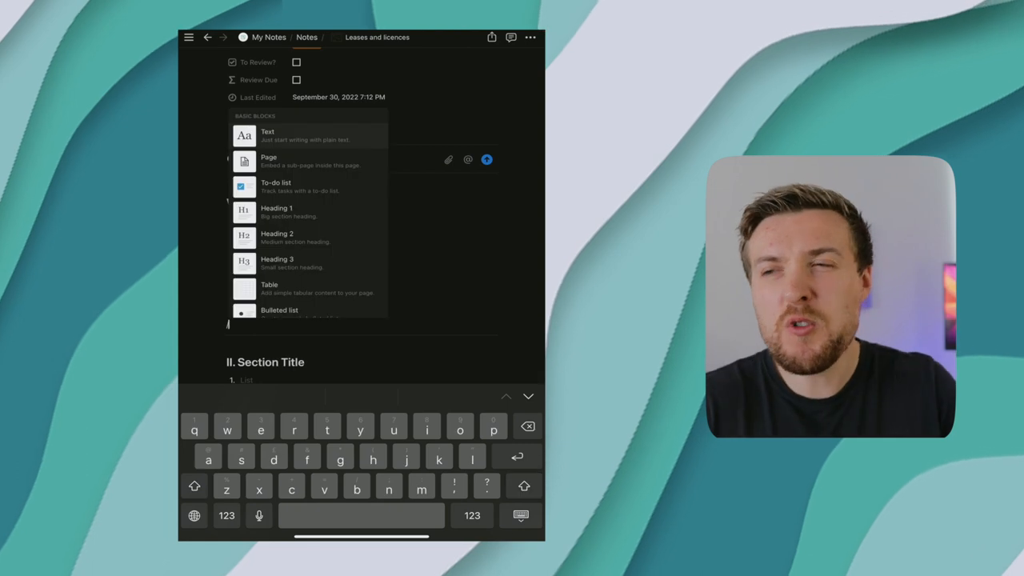
scroll(down, 3)
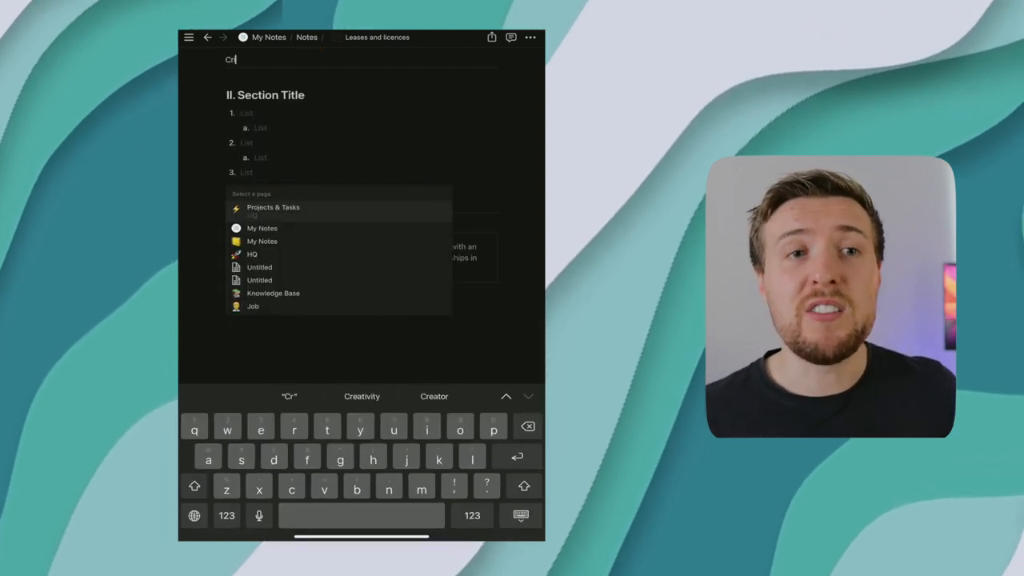
text(imin)
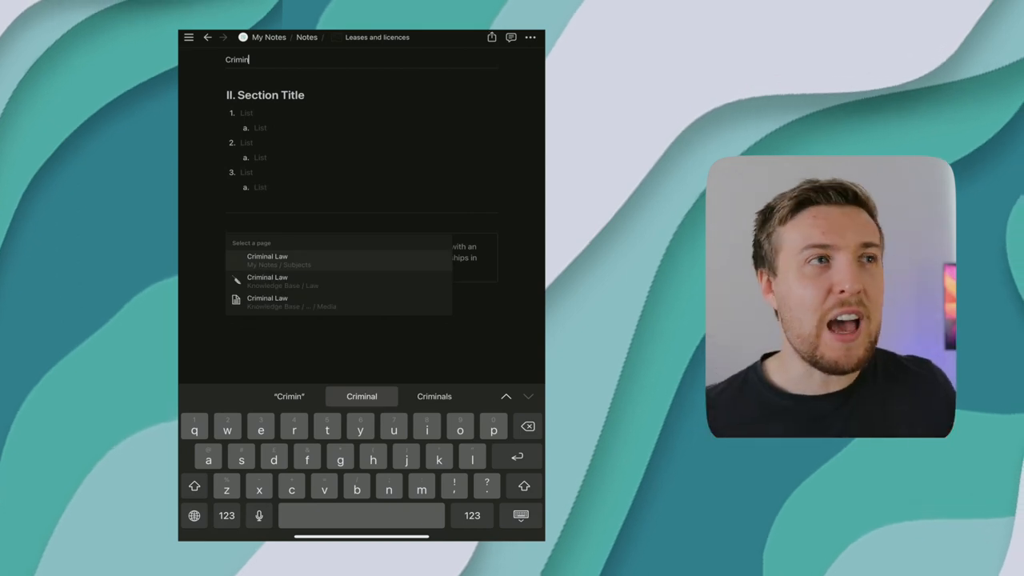
click(267, 260)
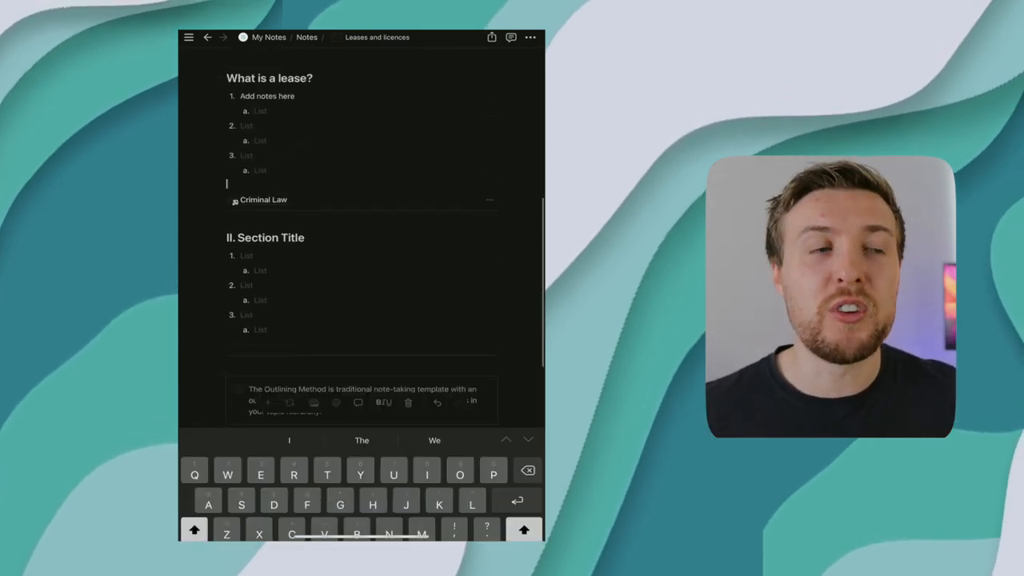
text(Lim)
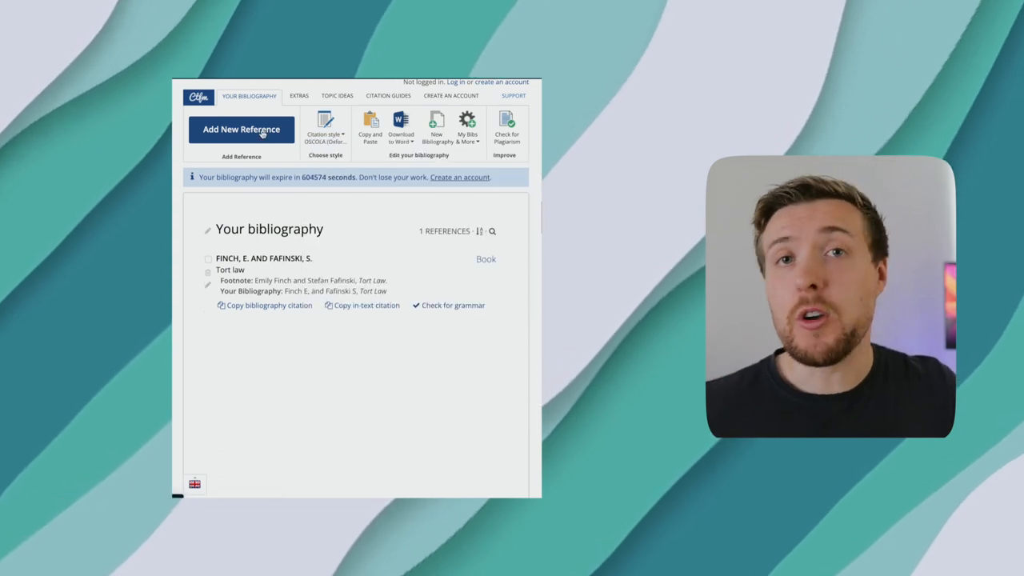
Cite Elliott and Quinn's Criminal law book, edition 4, page 103, and complete the citation.
click(241, 129)
text(criminal law)
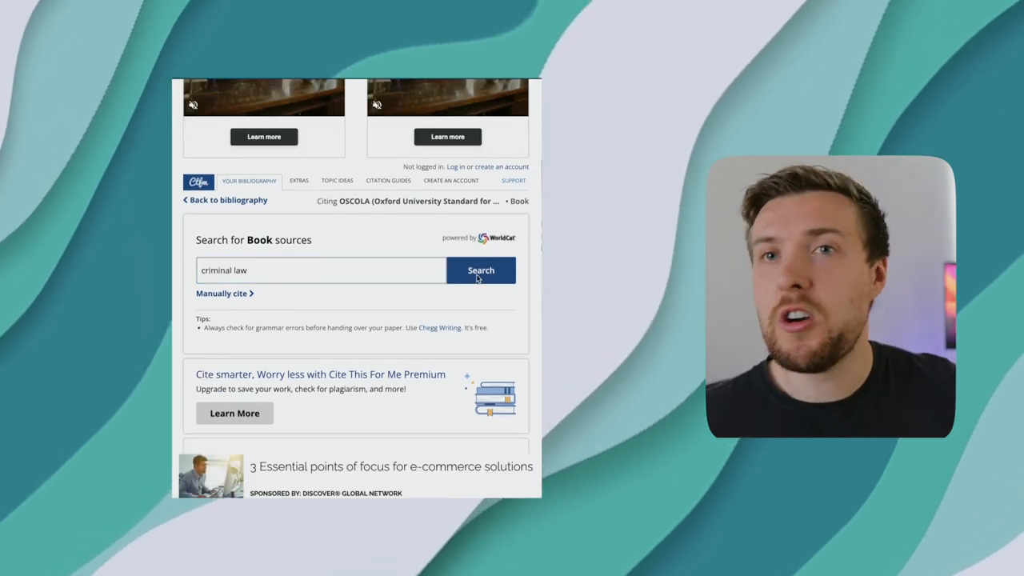
click(480, 269)
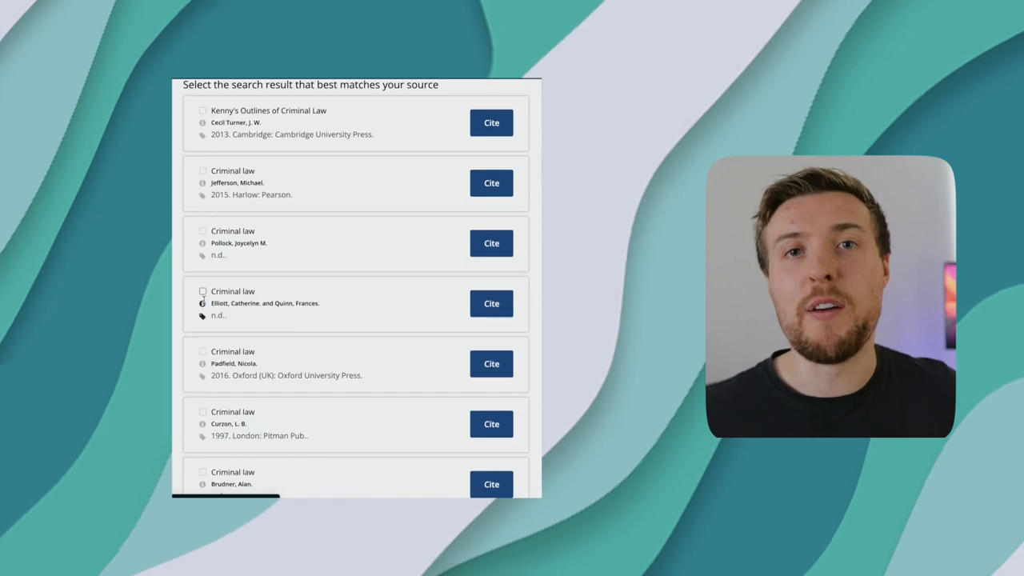
click(491, 303)
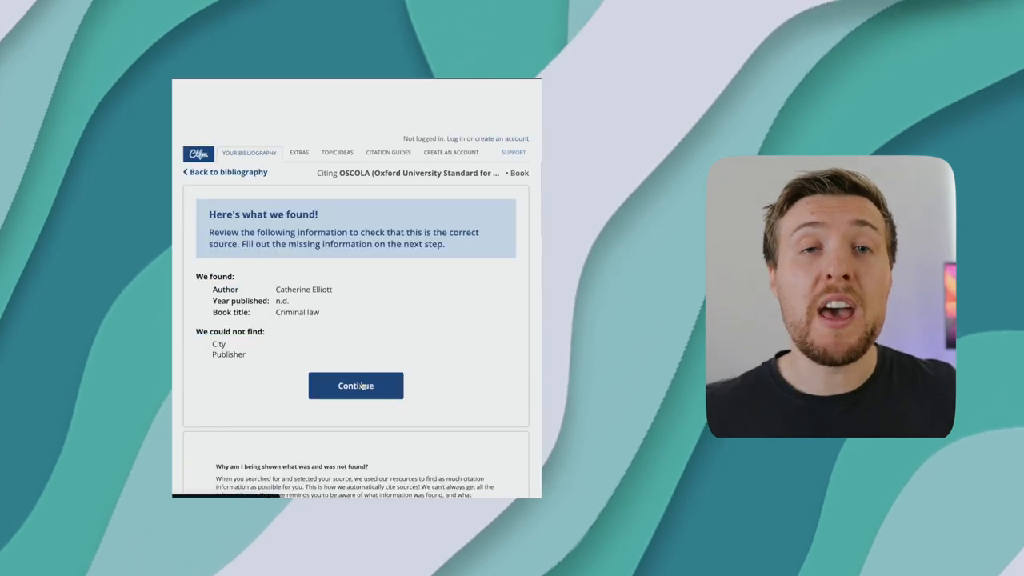
click(355, 385)
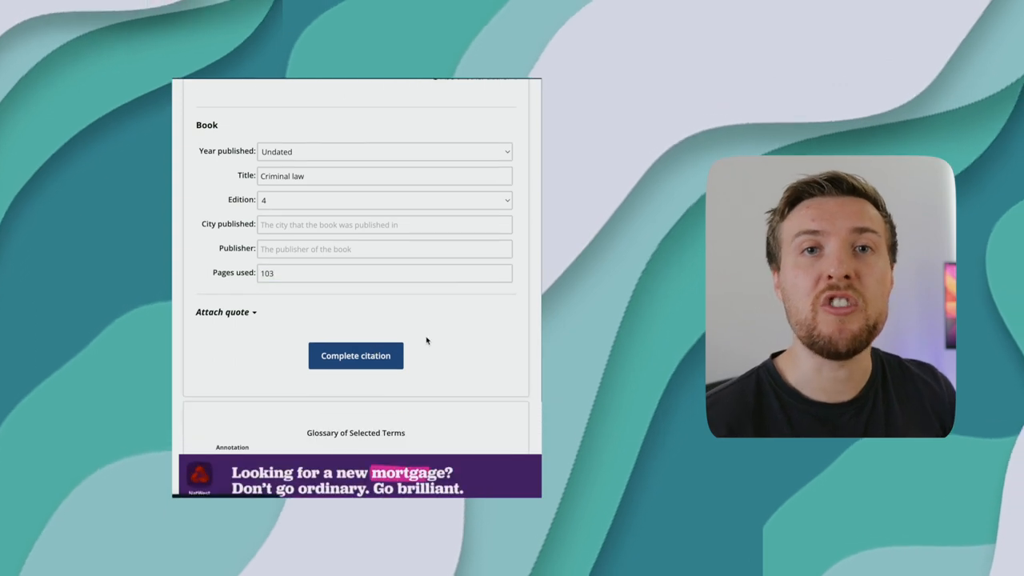
click(355, 355)
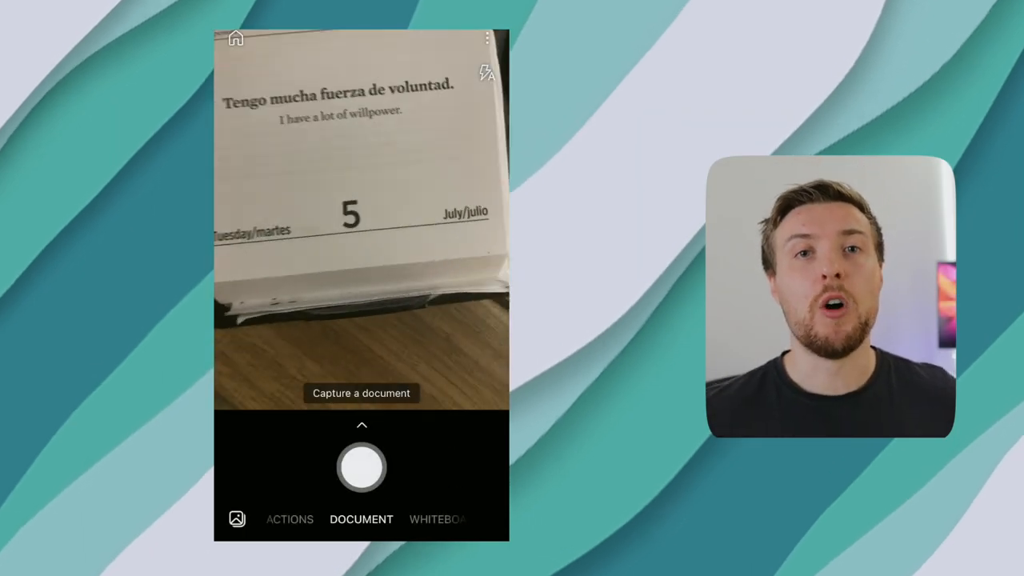
Scan the willpower calendar page in Document mode and doodle on it with Ink.
click(361, 467)
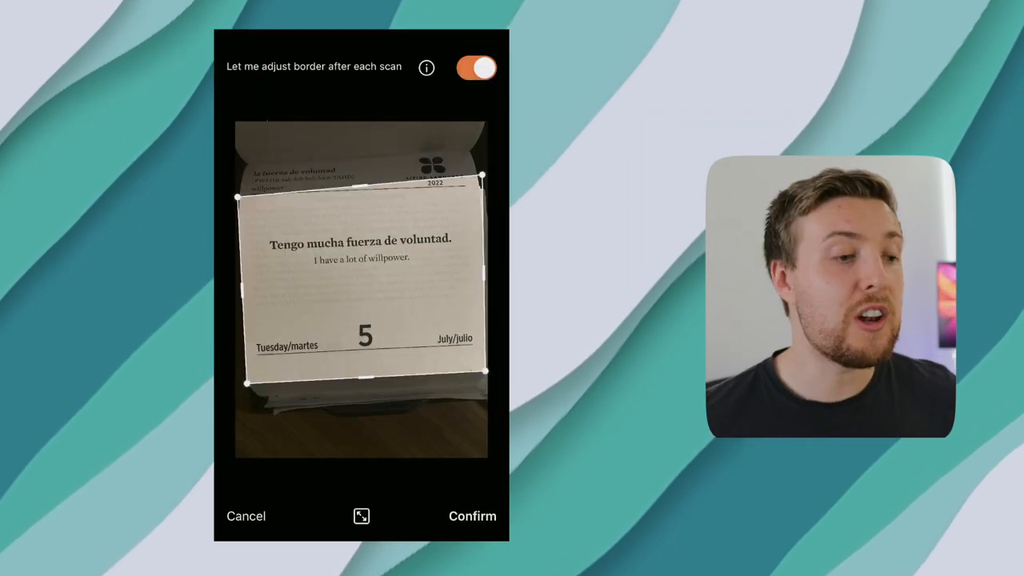
click(472, 516)
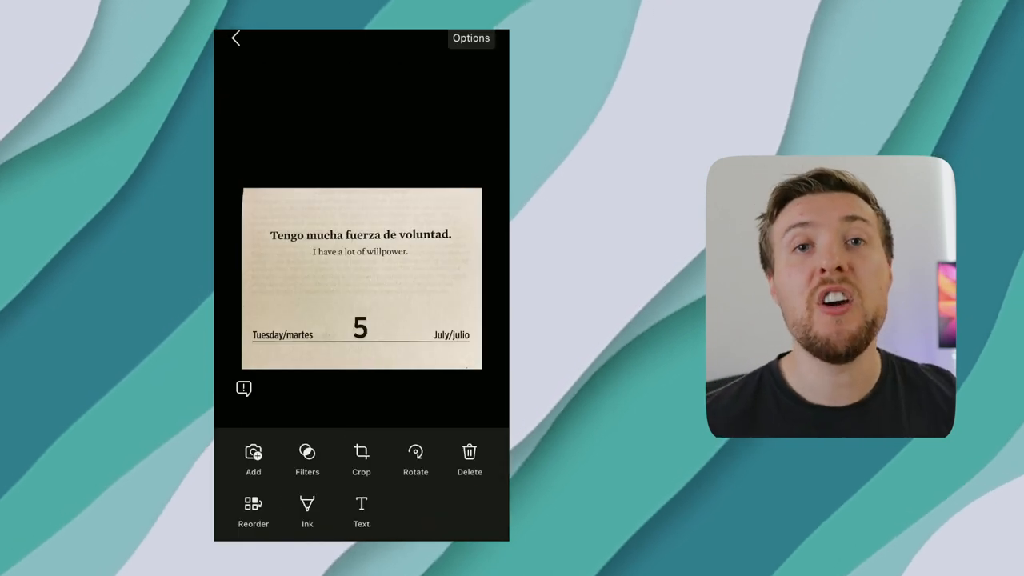
click(307, 512)
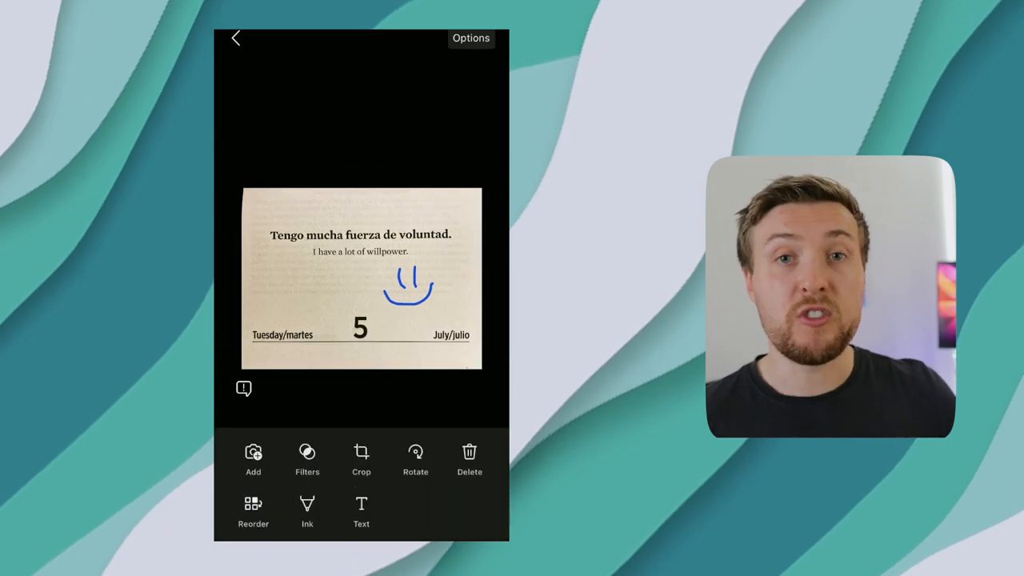
click(254, 511)
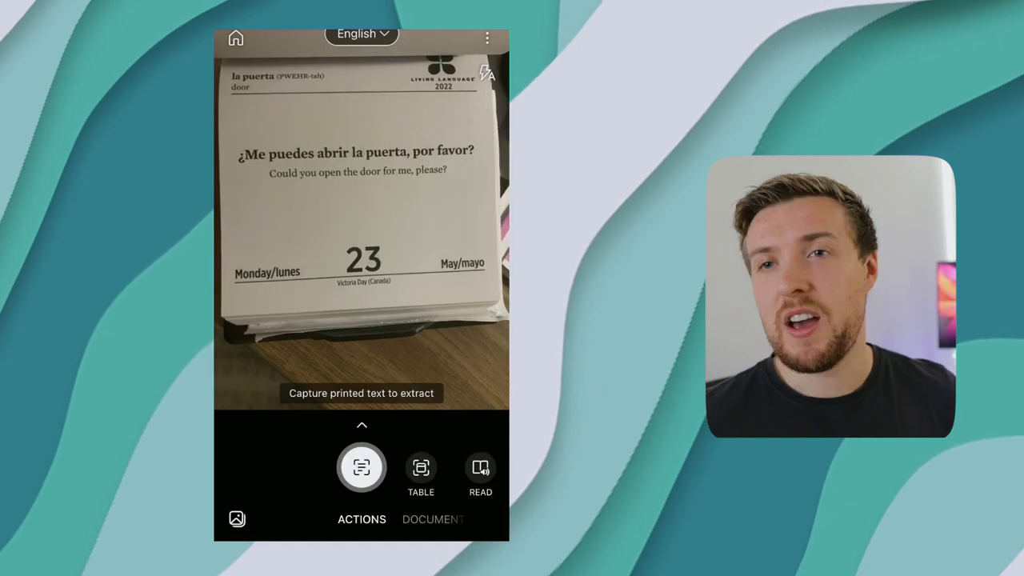
Capture the door page's text in Actions mode, then play Spotify's Focus playlist.
click(362, 468)
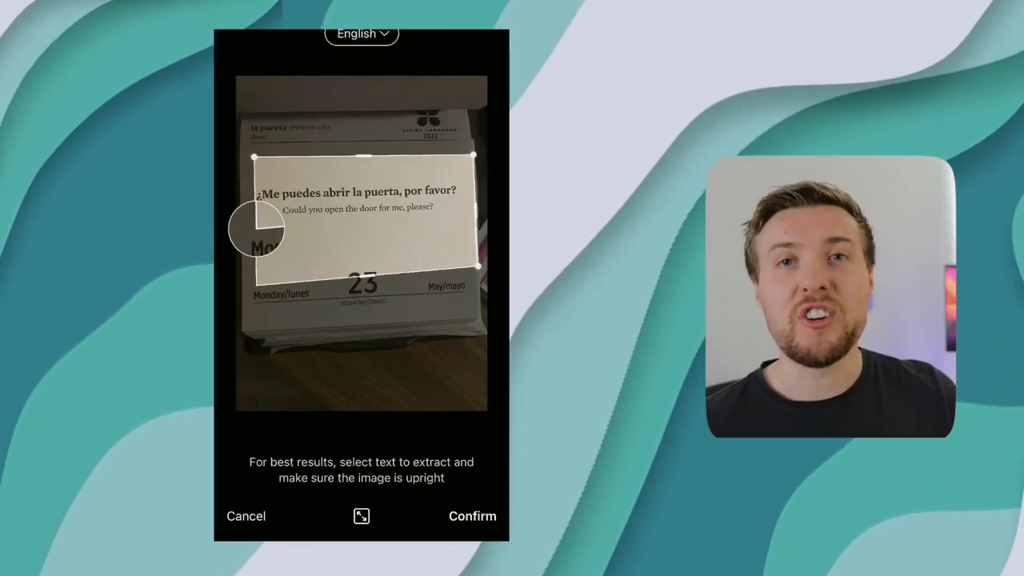
click(472, 516)
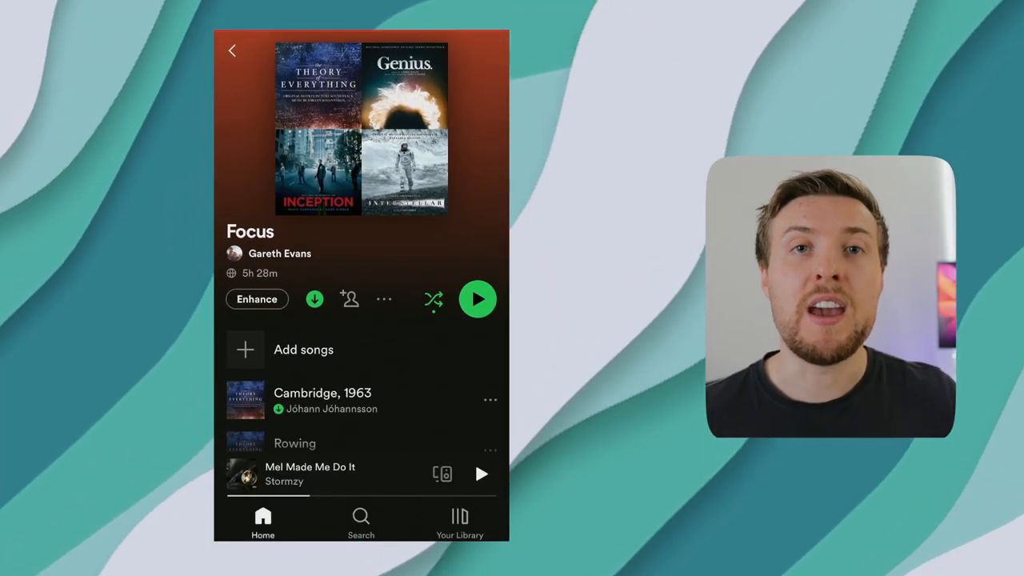
click(477, 298)
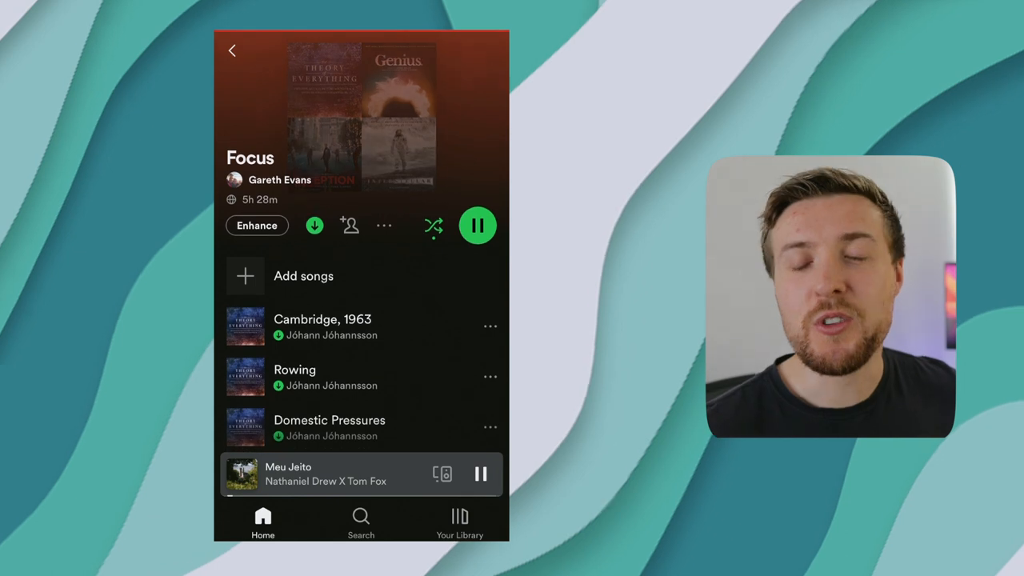
scroll(down, 3)
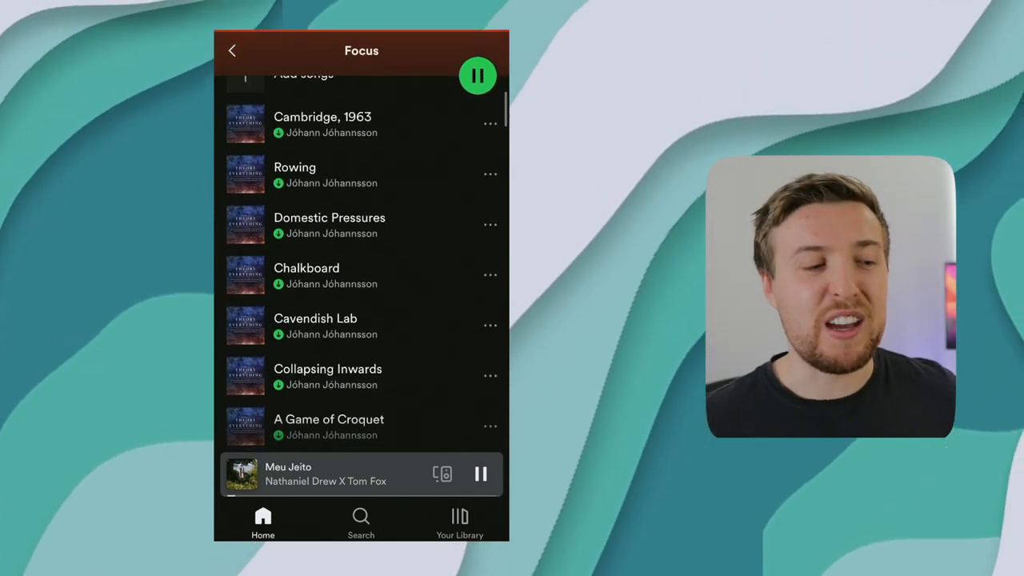